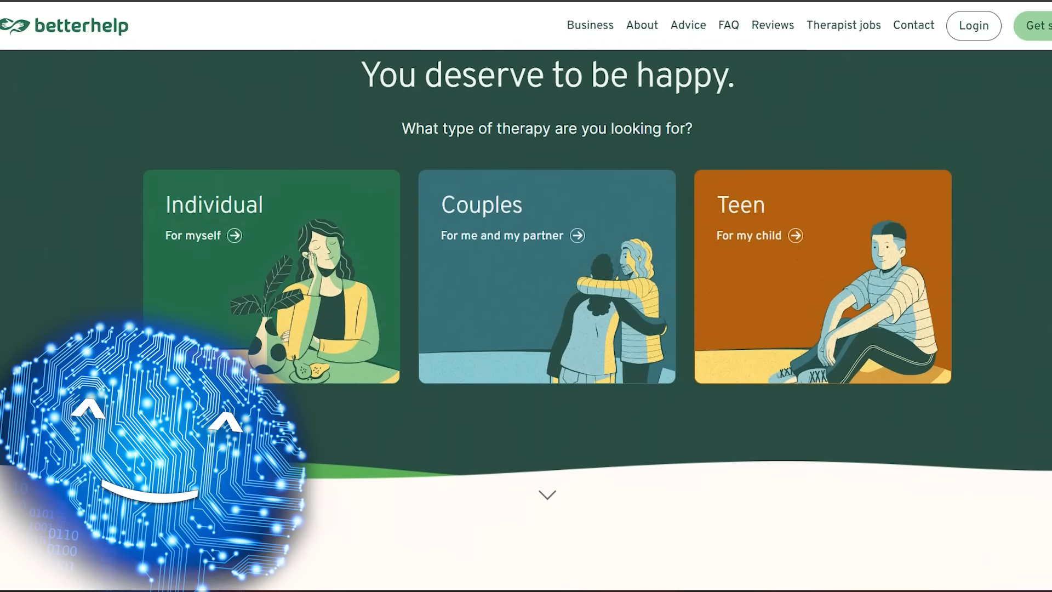
scroll(down, 3)
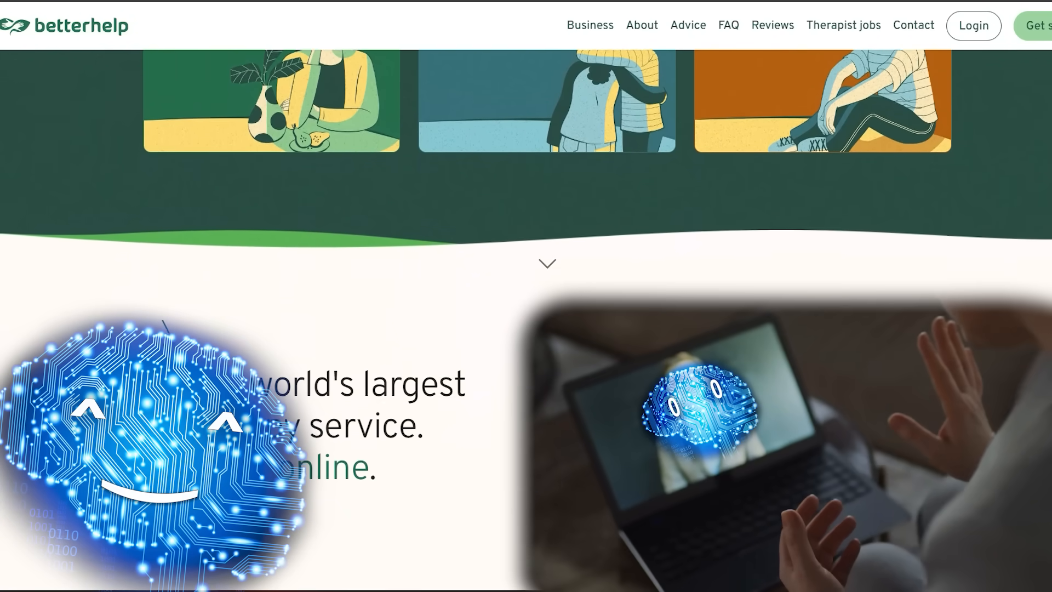
scroll(down, 3)
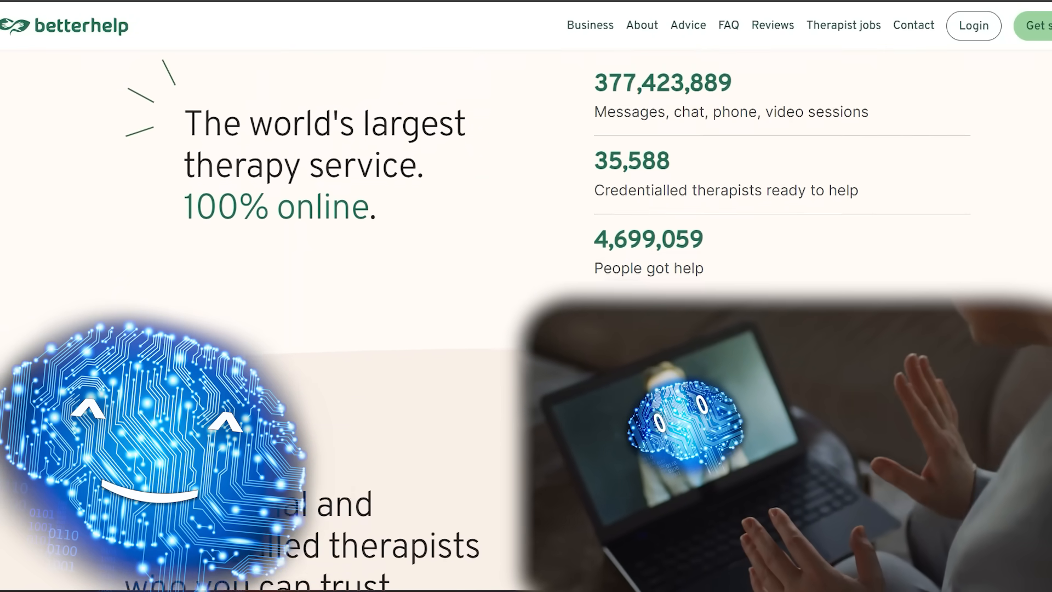